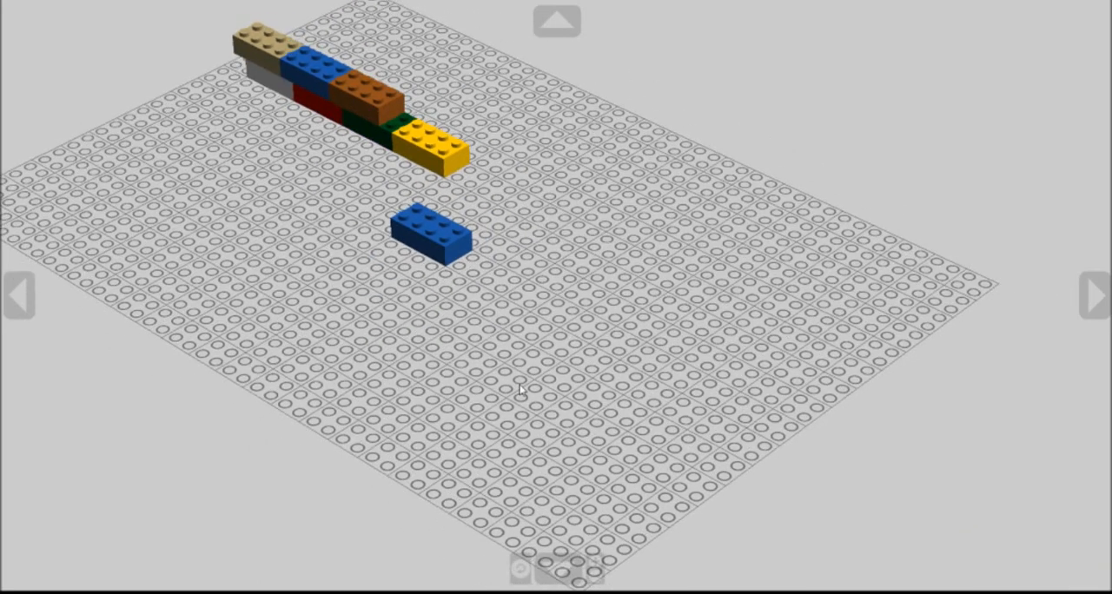
click(425, 235)
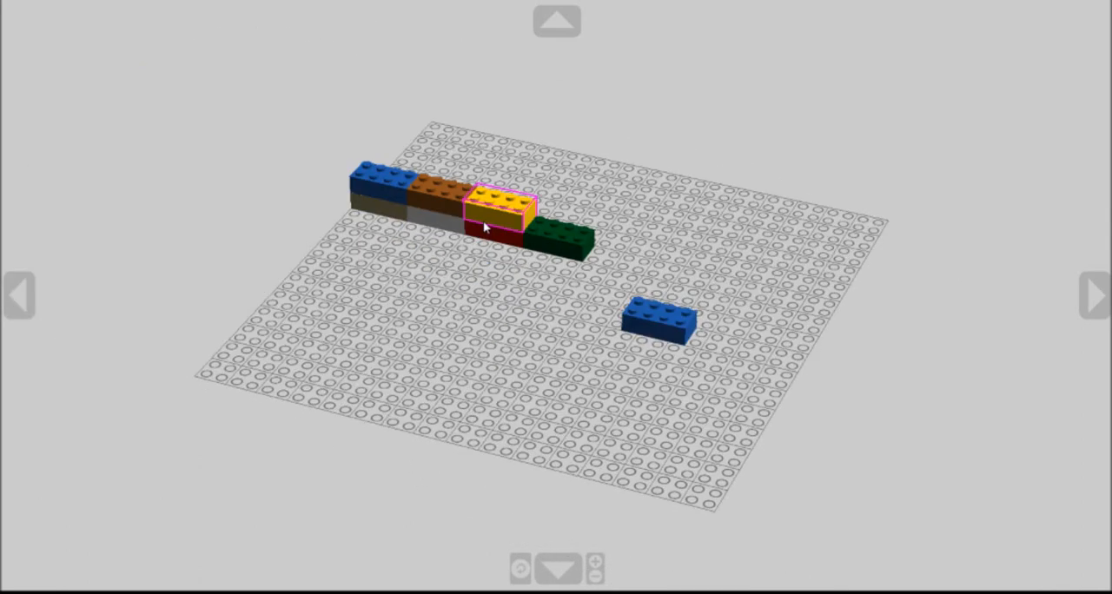
click(659, 319)
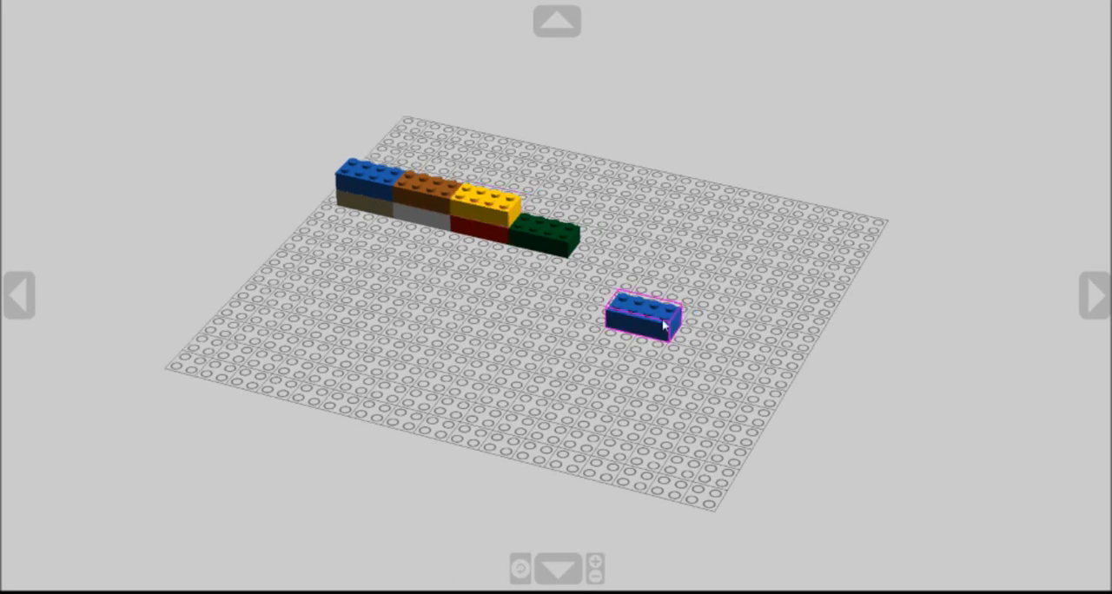